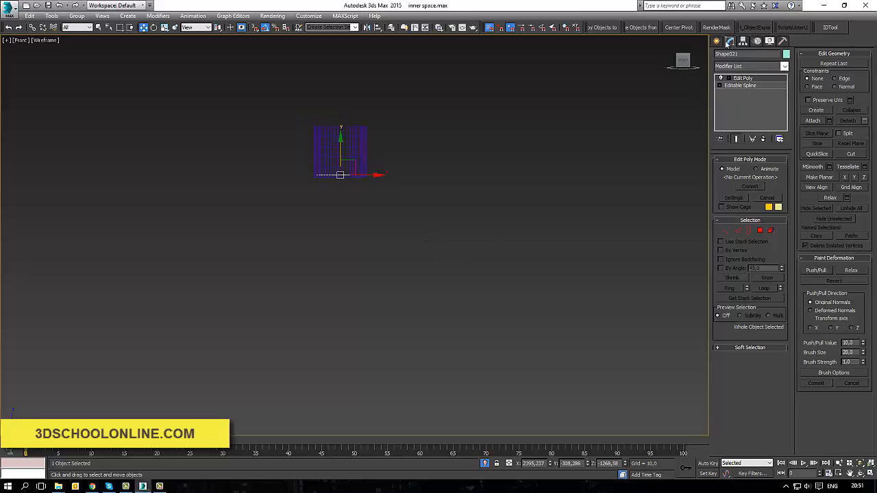
Create a new targeted VRayIES light by dragging it out in the Top viewport
left_click(719, 55)
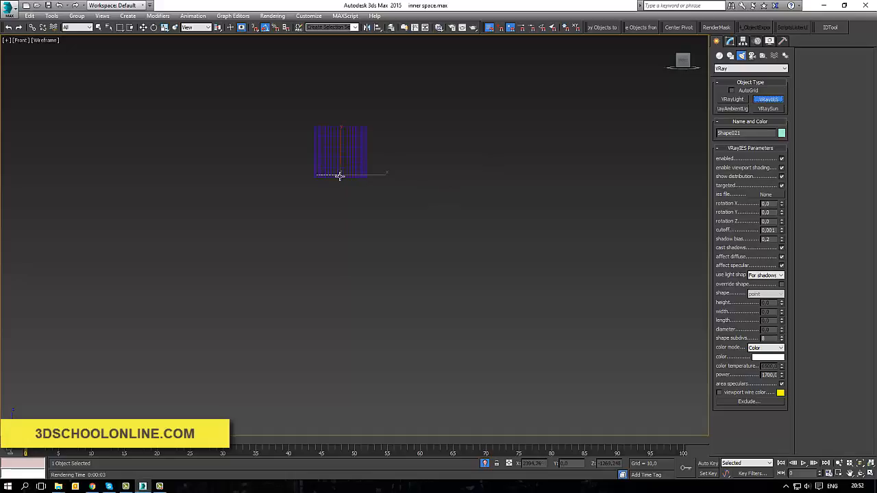
left_click_drag(341, 180, 363, 432)
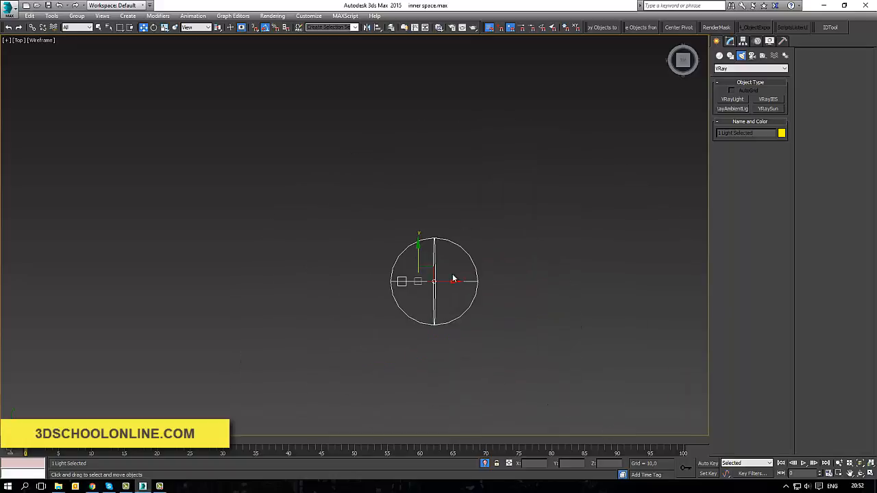
Move the light to the lamp fixture under the ceiling with its target directly below
left_click_drag(436, 281, 475, 235)
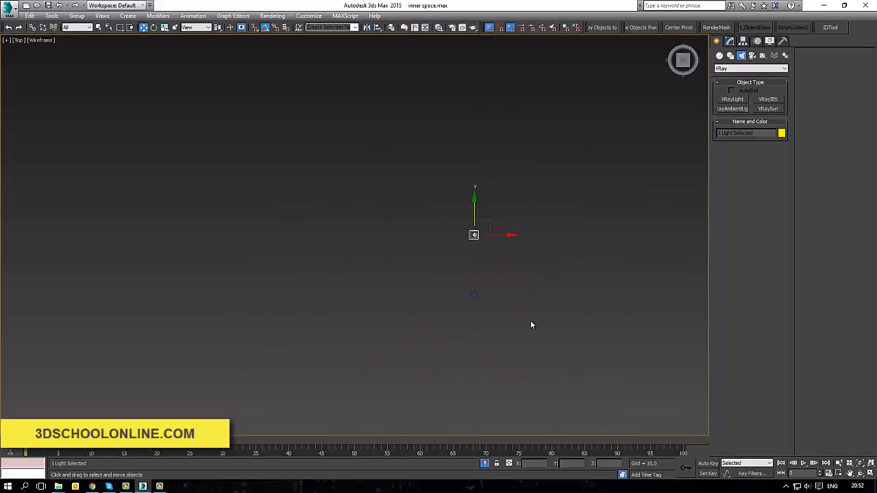
left_click_drag(475, 235, 459, 177)
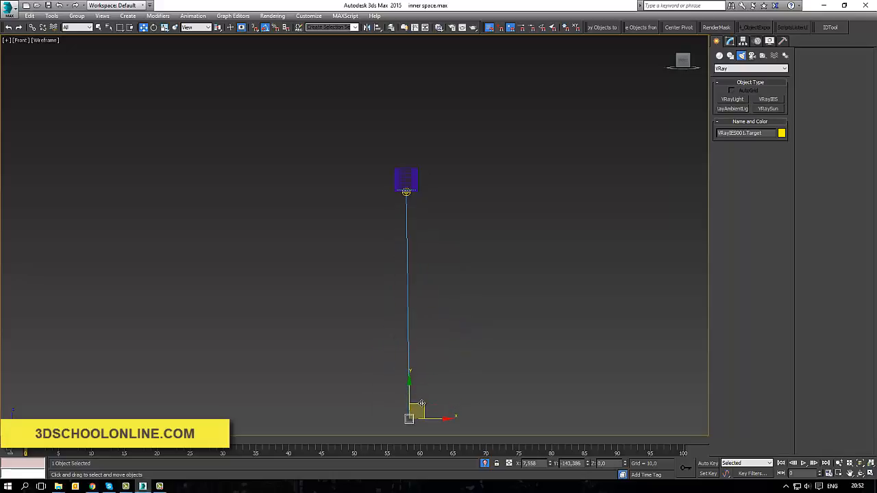
left_click_drag(409, 418, 448, 237)
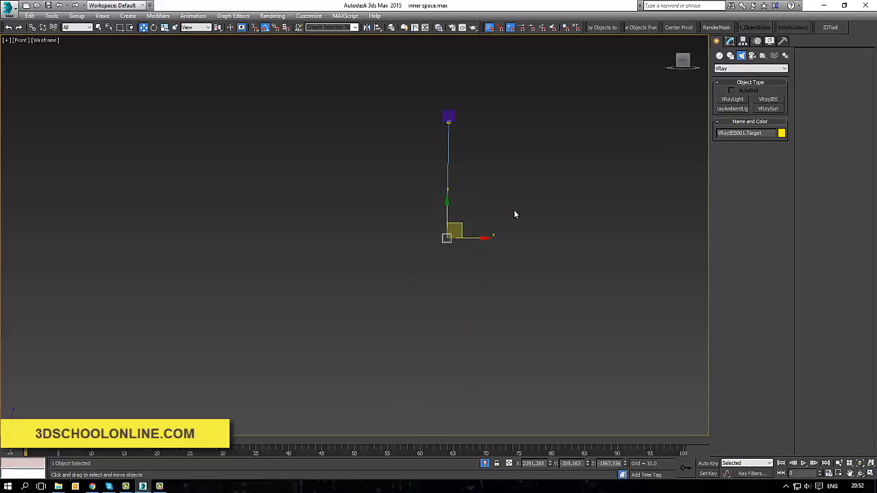
left_click_drag(447, 237, 446, 352)
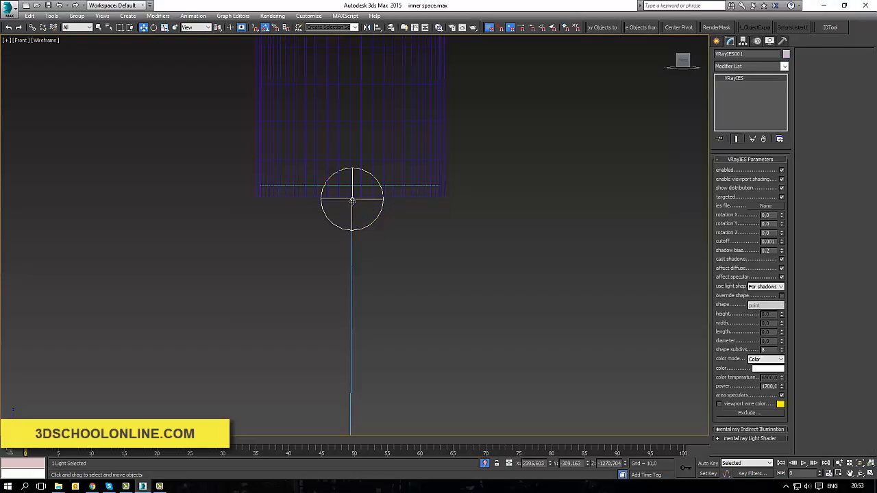
Load IES profile 22.ies onto VRayIES001 and raise its power to 2350, shape subdivs 16
left_click_drag(351, 200, 355, 197)
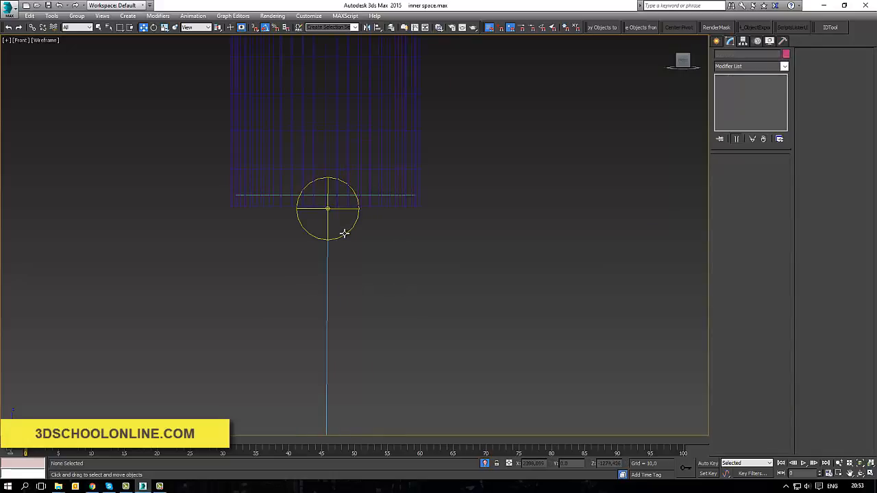
left_click(328, 209)
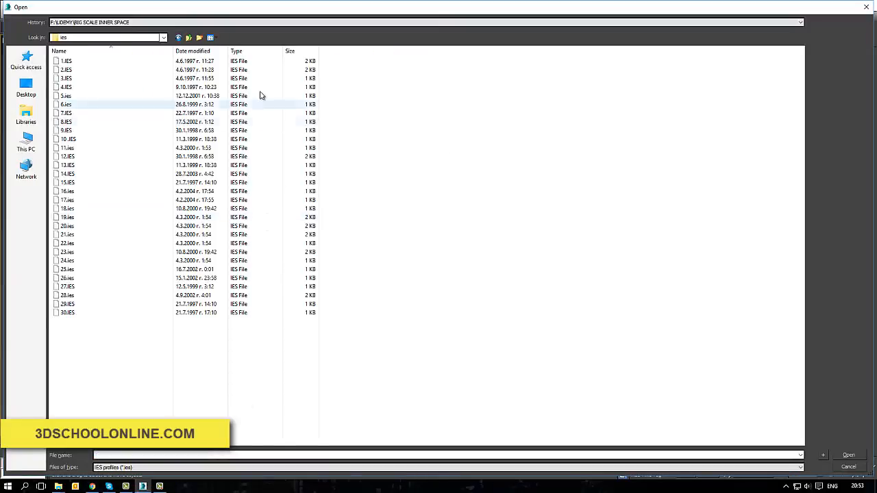
left_click(66, 61)
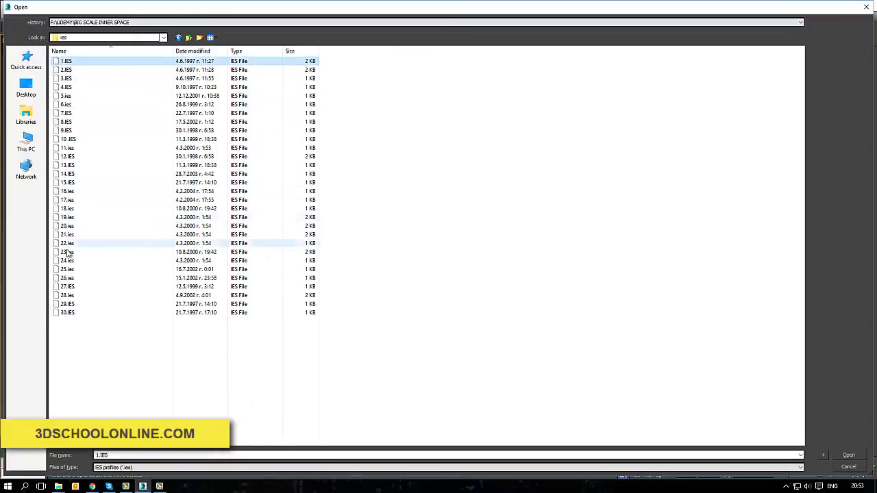
left_click(848, 455)
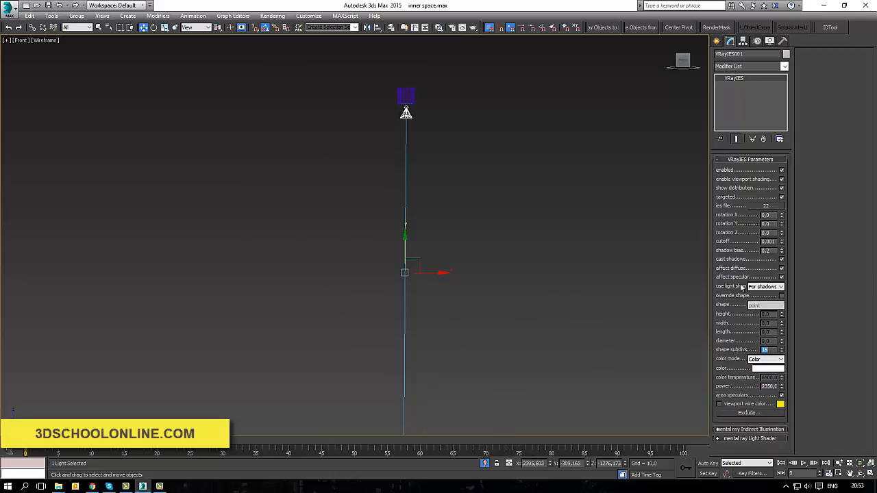
left_click_drag(405, 272, 389, 279)
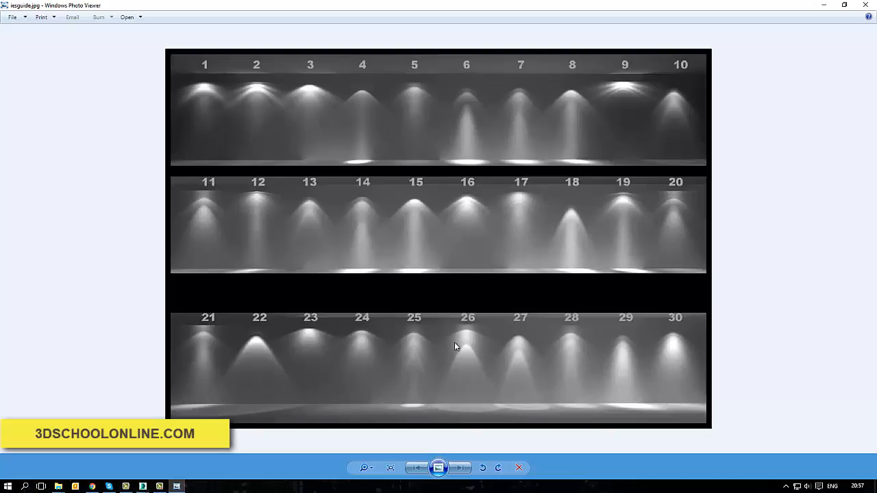
mouse_move(580, 292)
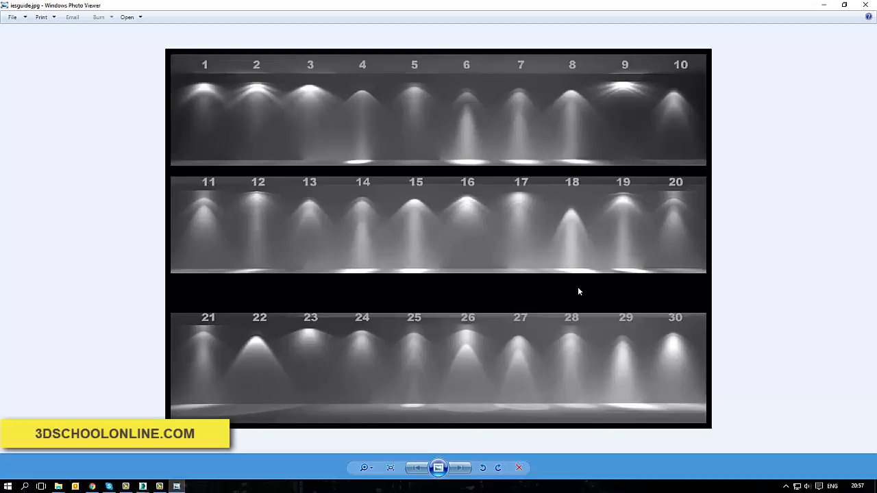
mouse_move(644, 275)
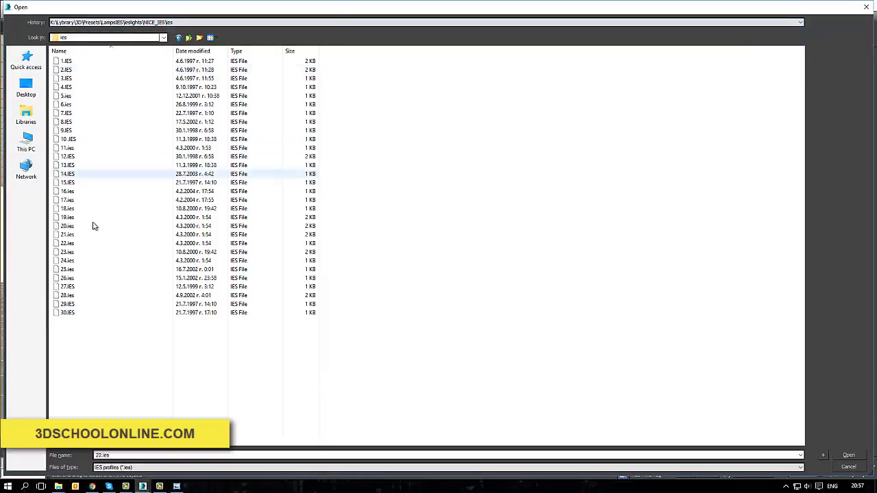
Load the newly chosen IES profile (29) onto VRayIES001, replacing 22
left_click(849, 455)
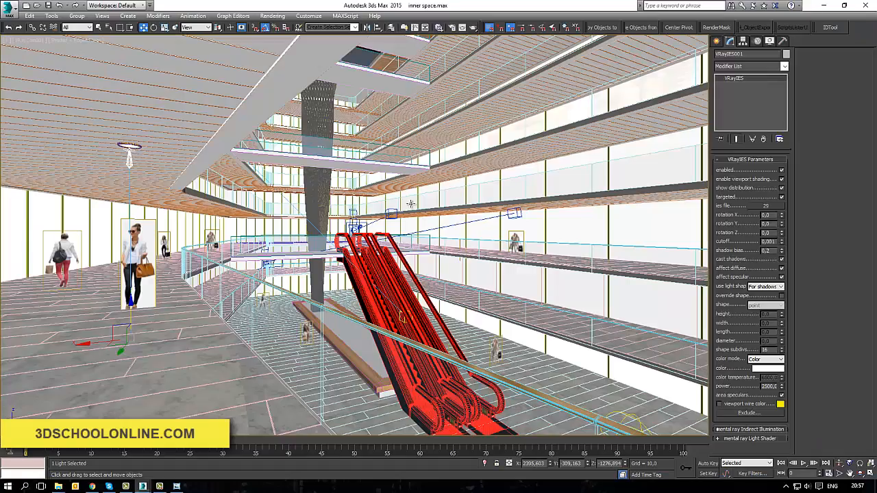
mouse_move(744, 227)
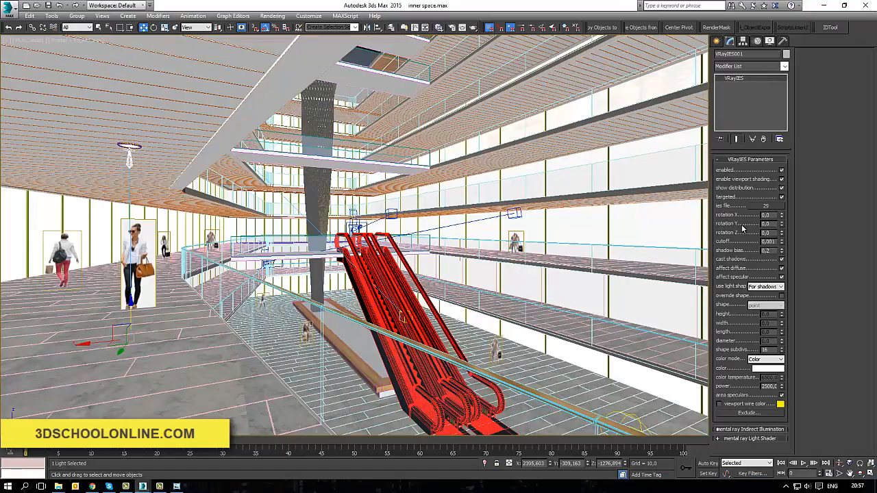